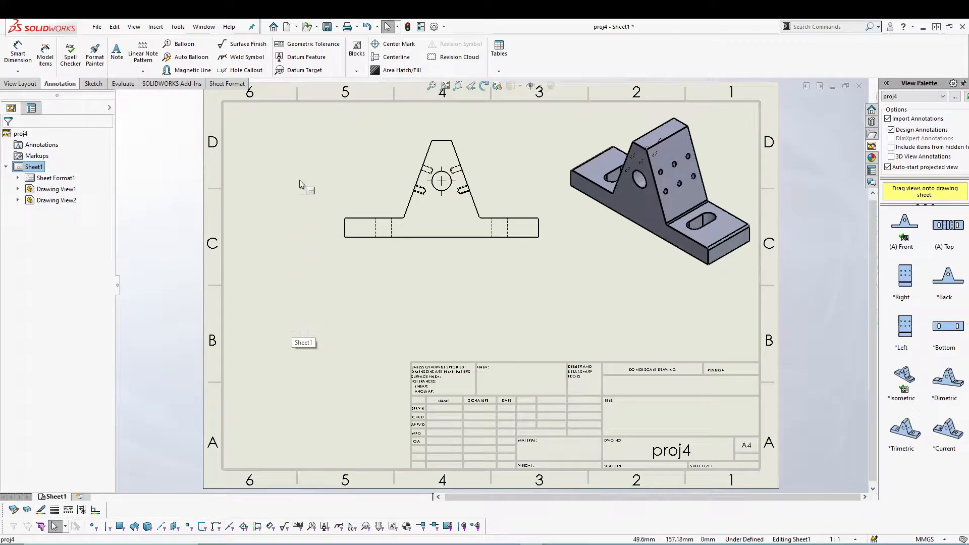
mouse_move(237, 134)
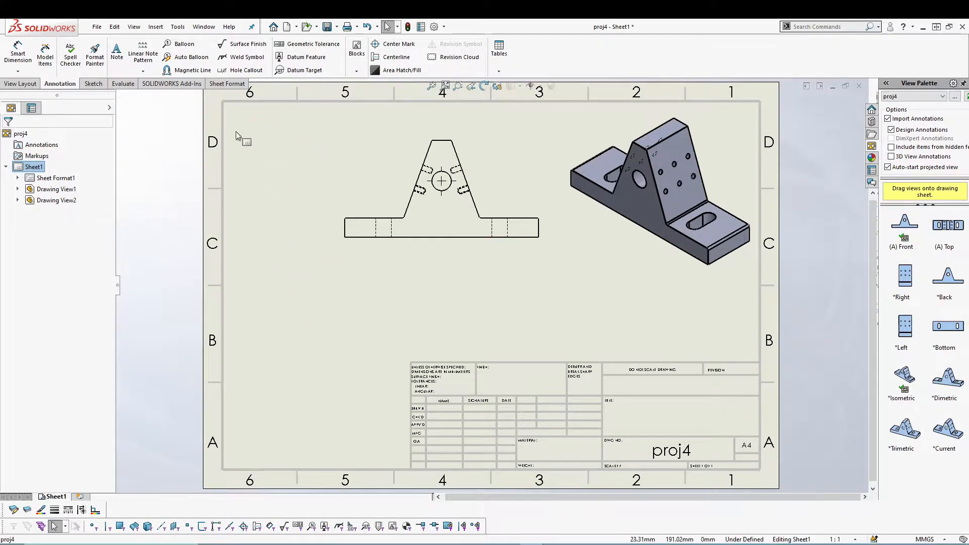
mouse_move(18, 54)
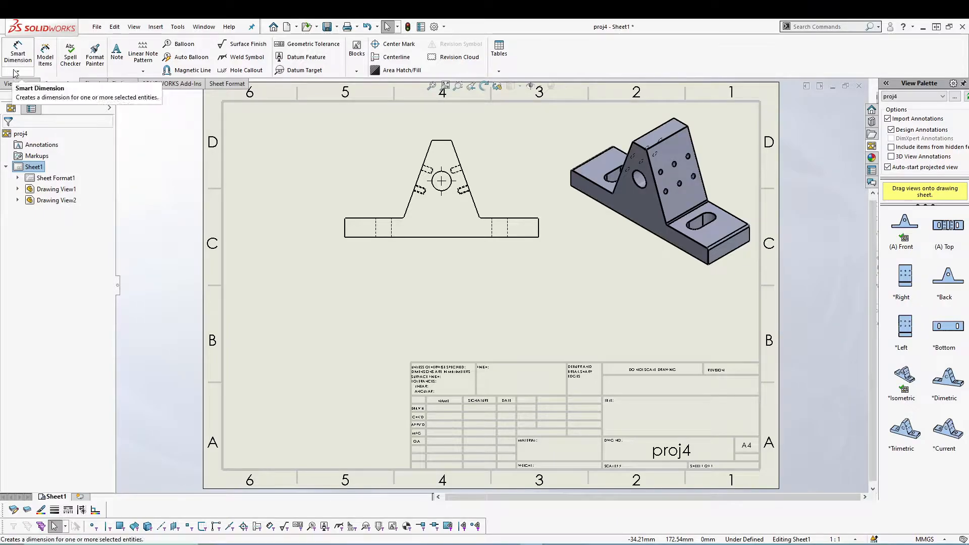
Review the dimension types available under the Tools menu, including Baseline
click(18, 72)
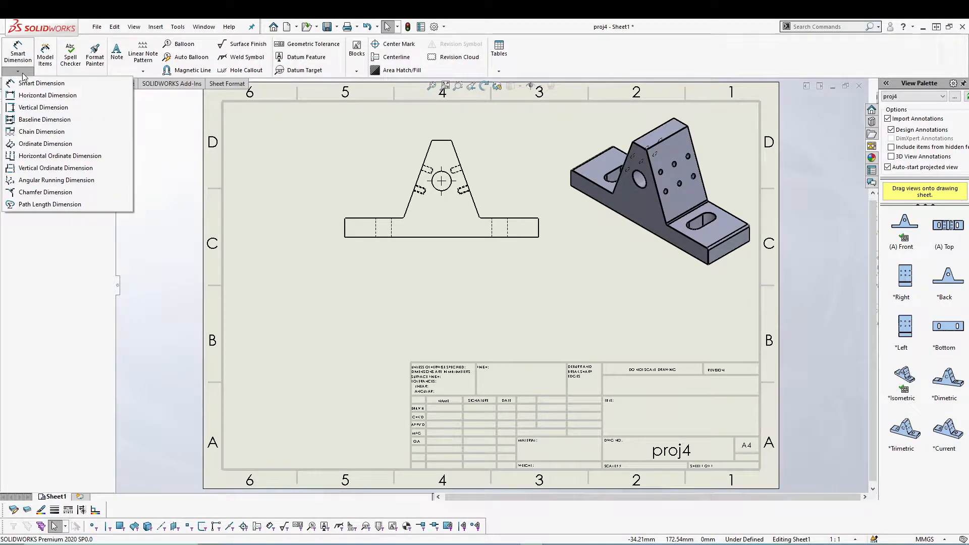
mouse_move(42, 132)
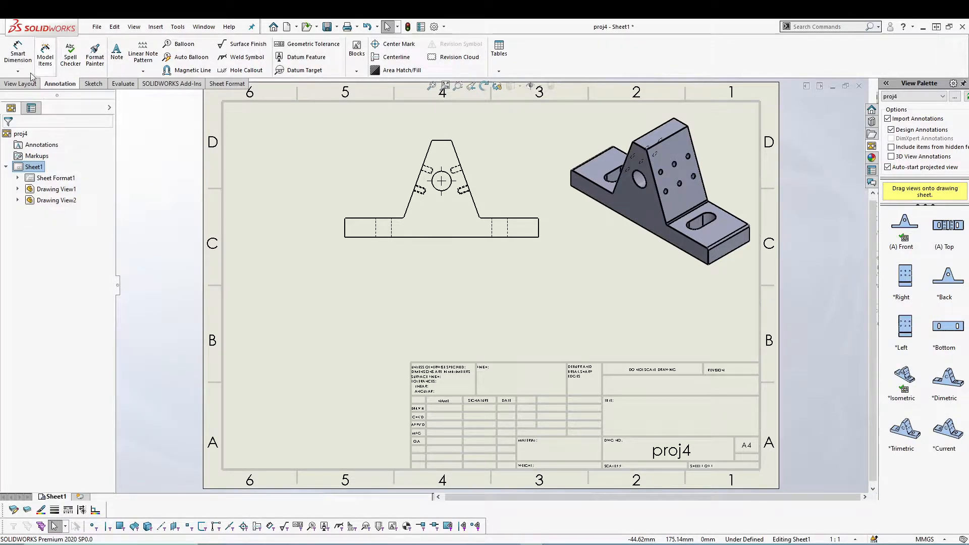
click(17, 70)
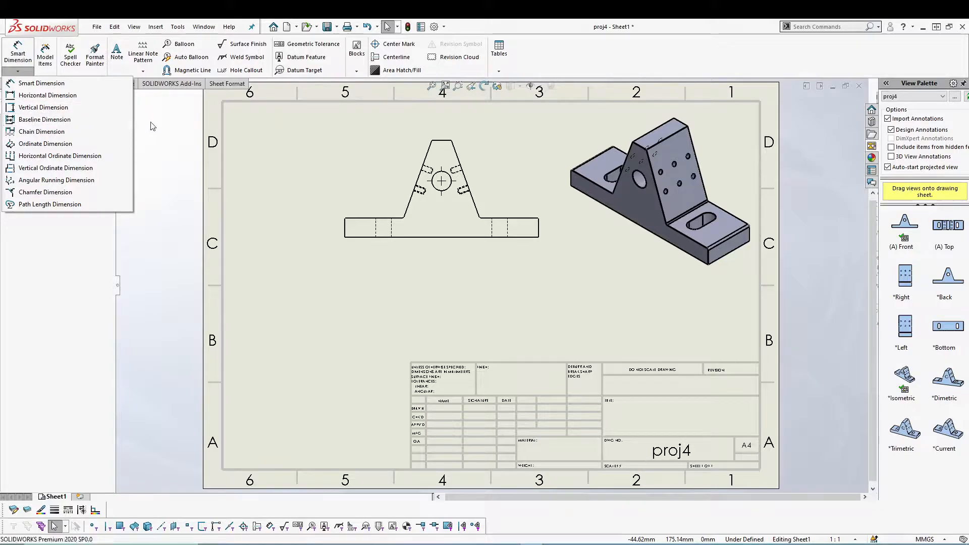
click(178, 27)
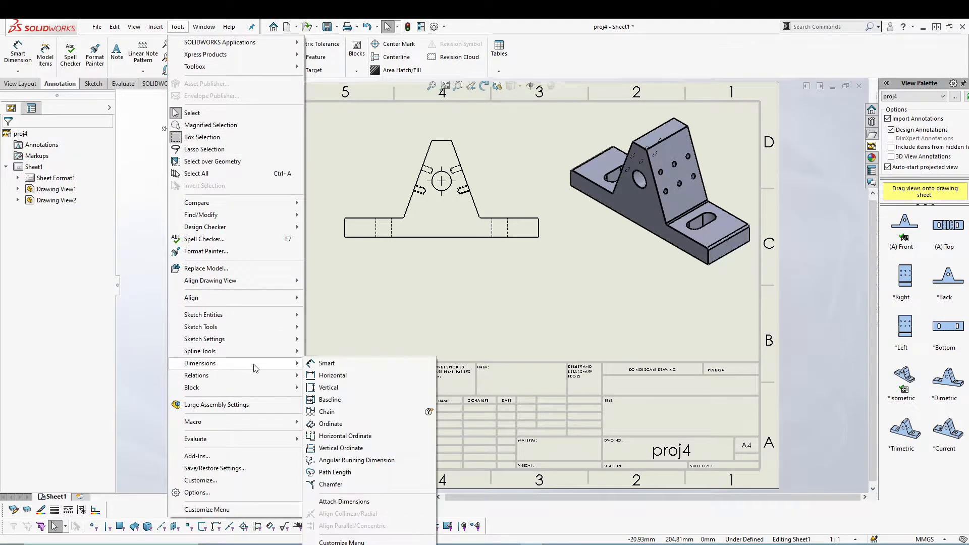
mouse_move(330, 400)
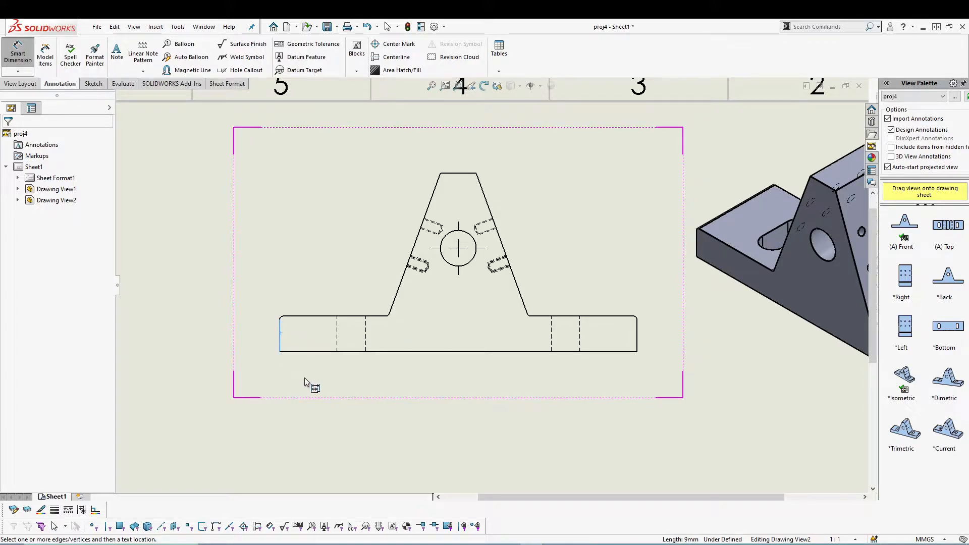
Place baseline dimensions from the base's left edge out to its right end and an intermediate edge
click(309, 330)
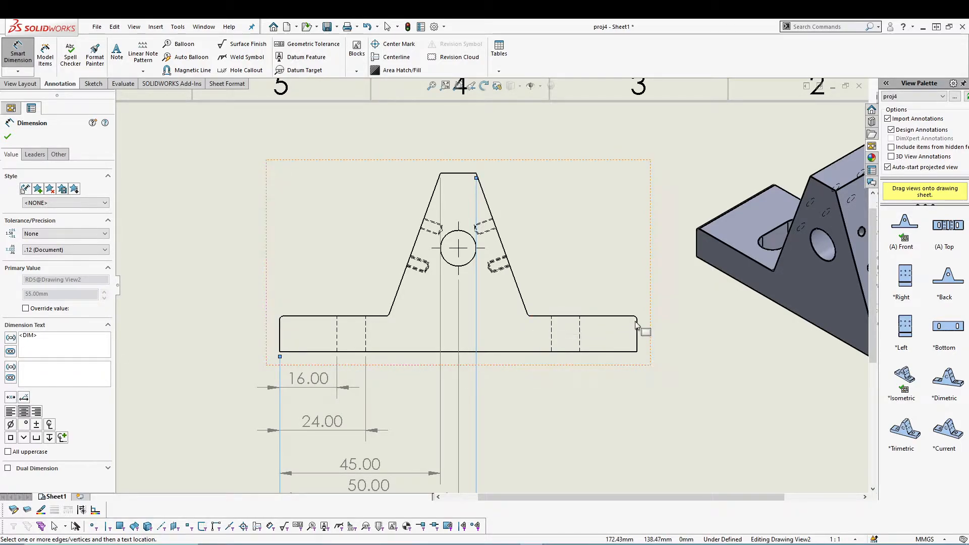
click(552, 333)
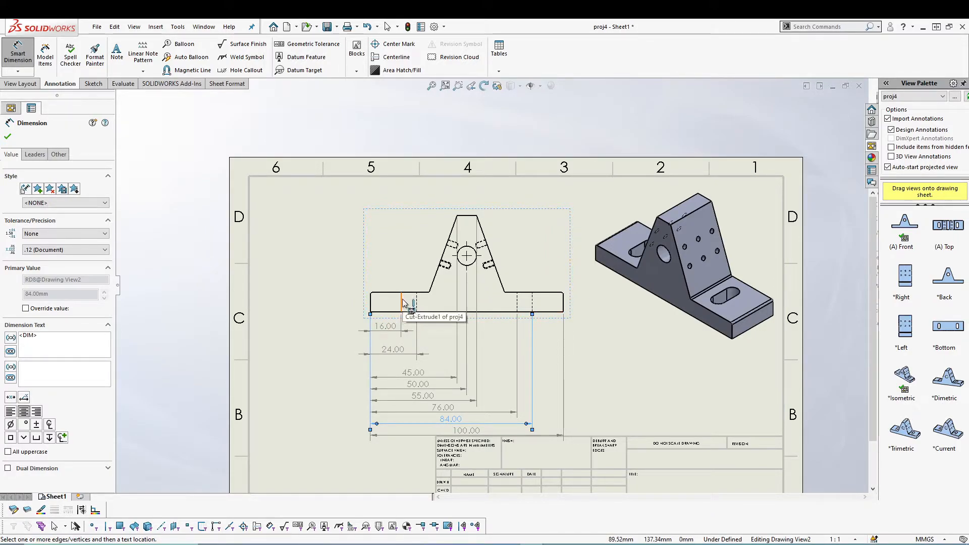
click(408, 306)
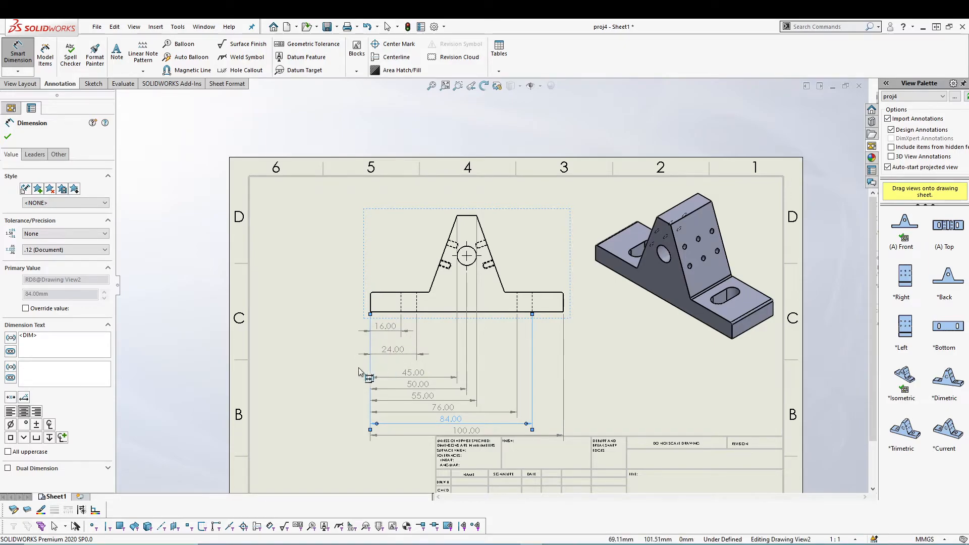
mouse_move(352, 364)
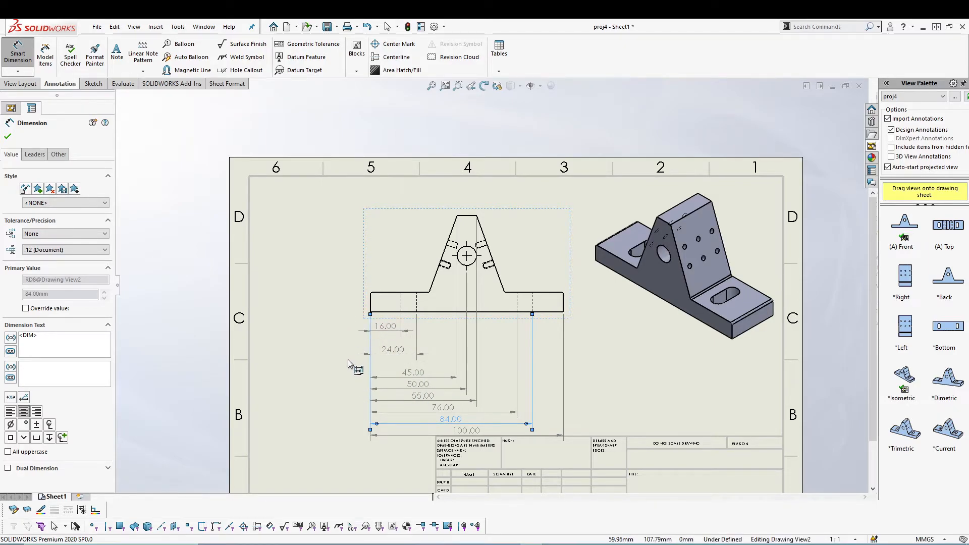
mouse_move(281, 346)
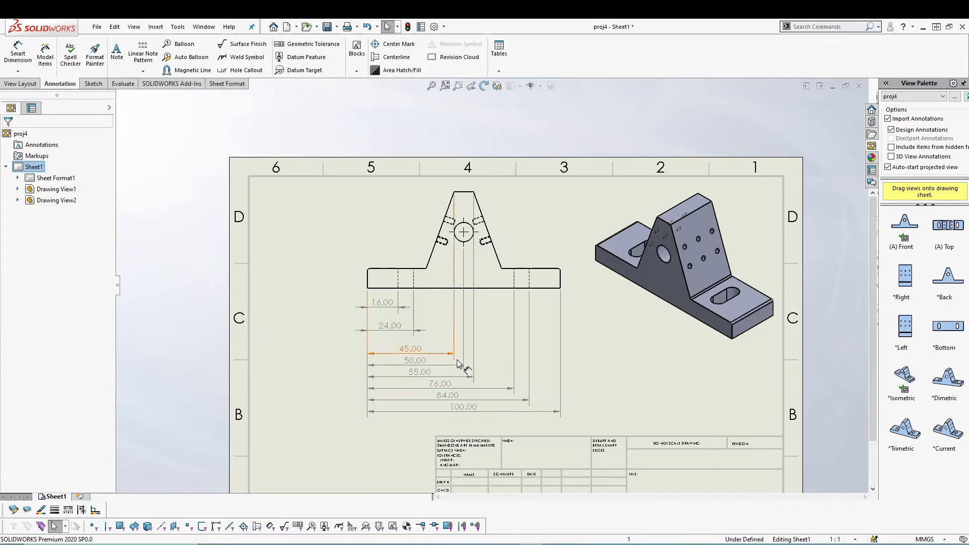
Delete the unwanted 76 and 84 dimensions and respace the remaining 16-100 stack
click(448, 395)
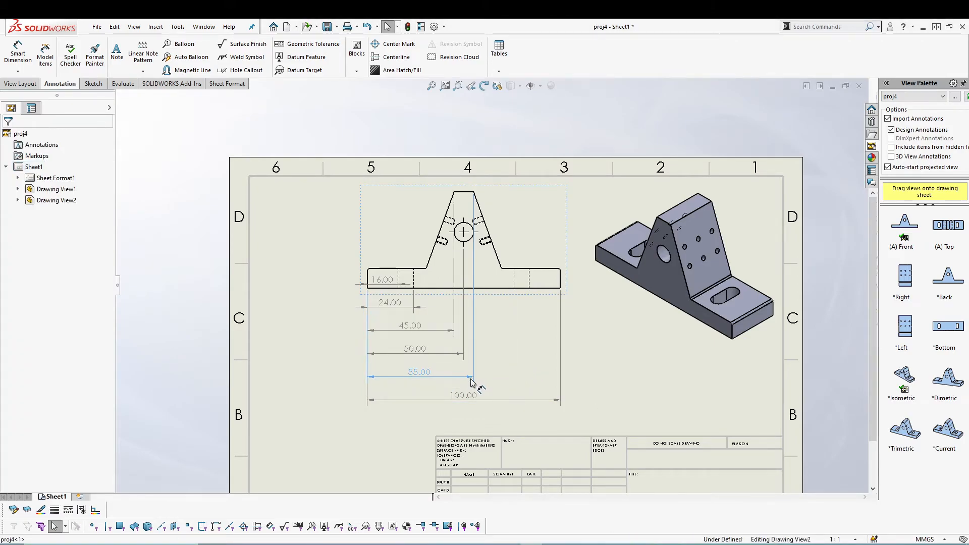
click(419, 372)
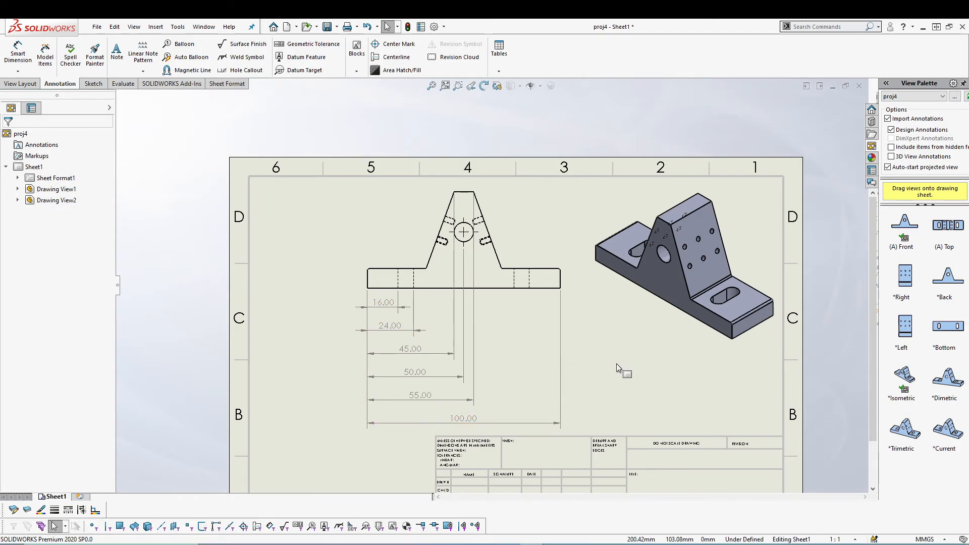
mouse_move(626, 373)
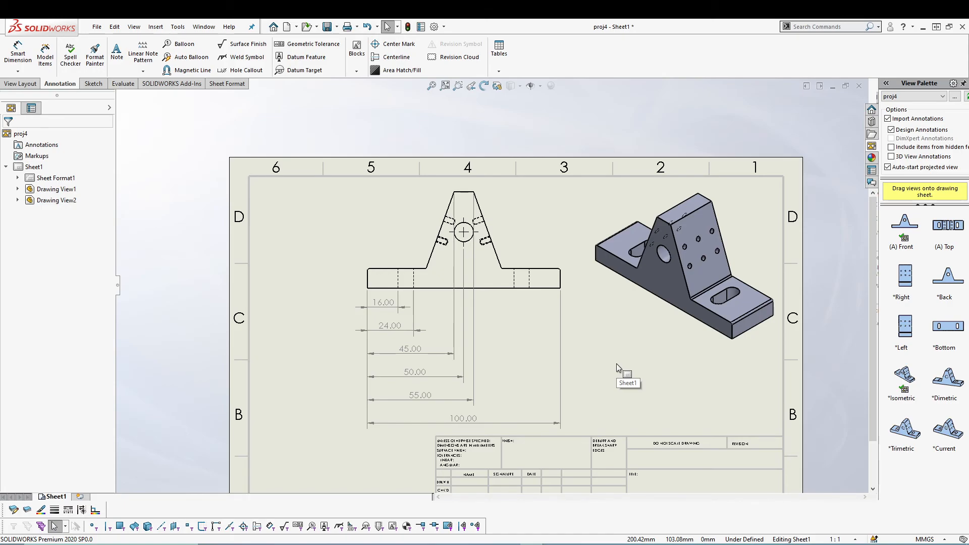
mouse_move(620, 369)
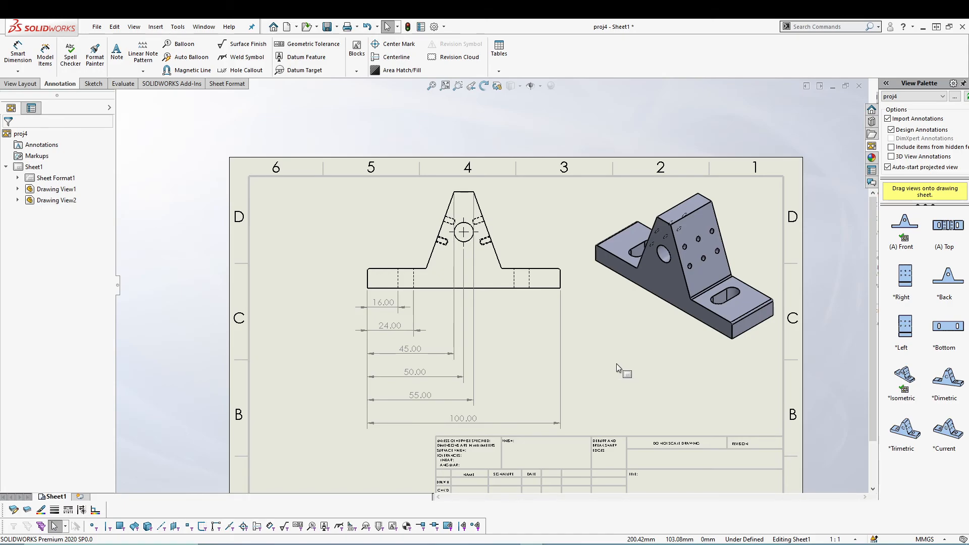